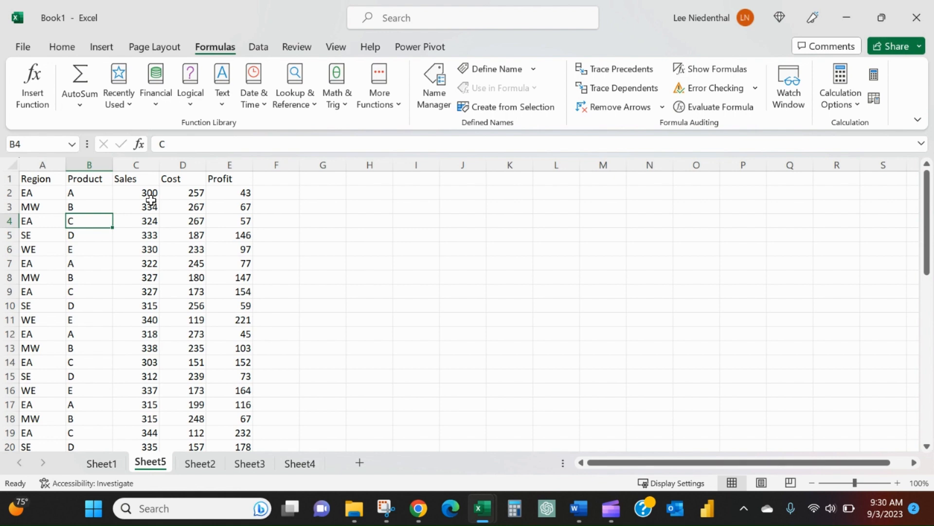
pyautogui.moveTo(134, 191)
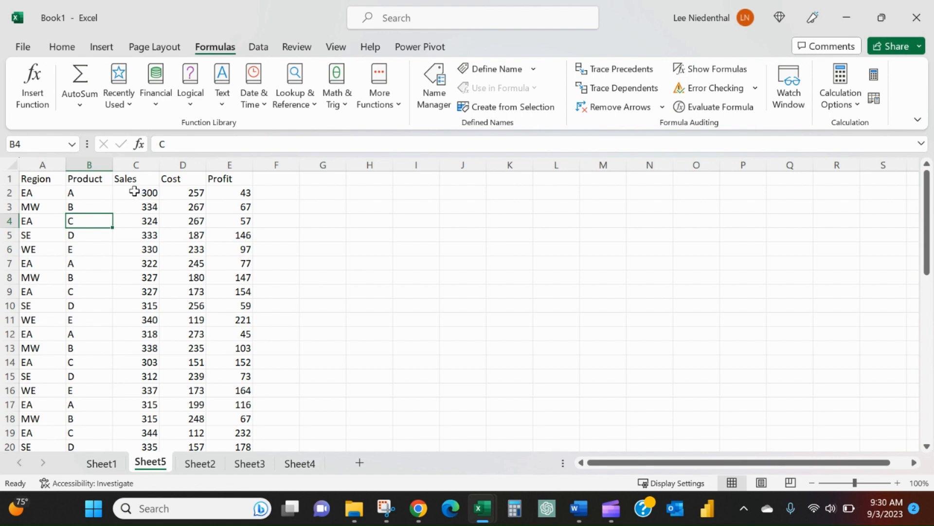
# Step: Select the Sales, Cost and Profit values of the EA rows for formatting
pyautogui.moveTo(136, 191); pyautogui.dragTo(135, 375)
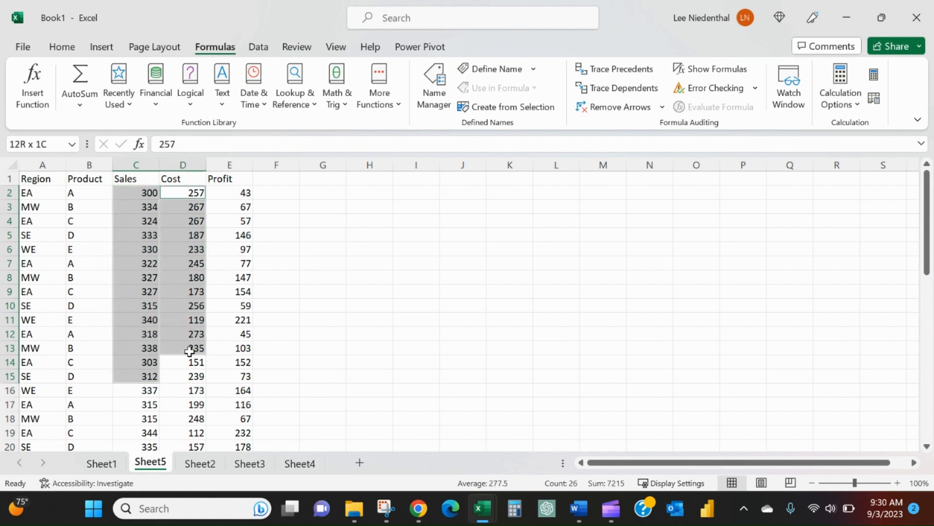
pyautogui.click(229, 192)
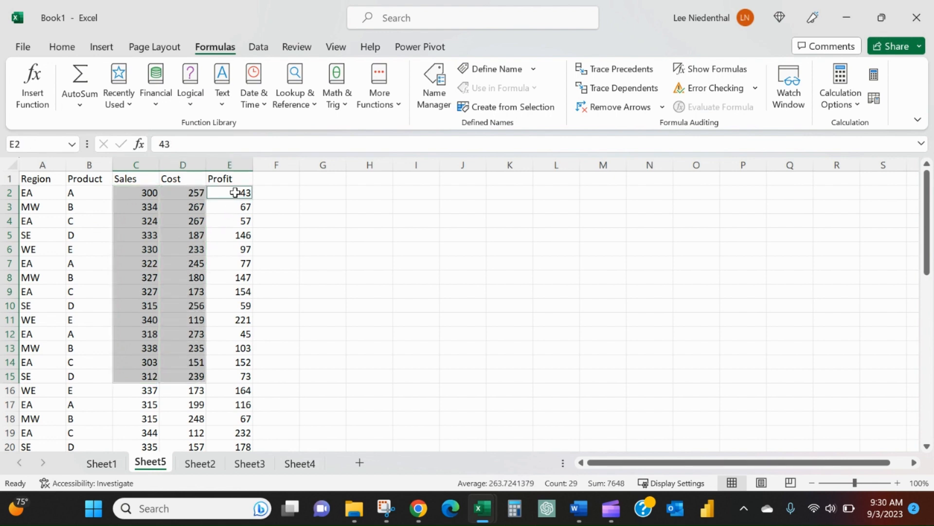
pyautogui.moveTo(229, 192); pyautogui.dragTo(229, 348)
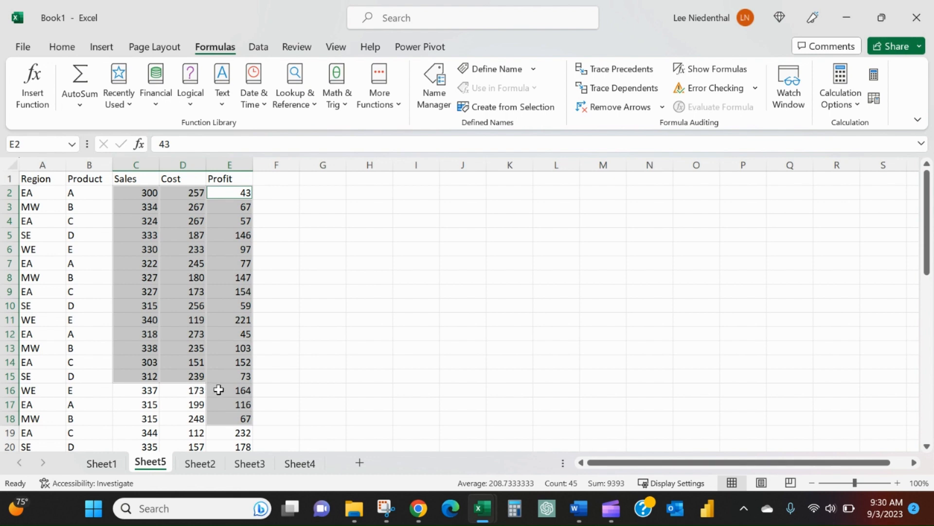
pyautogui.moveTo(234, 410)
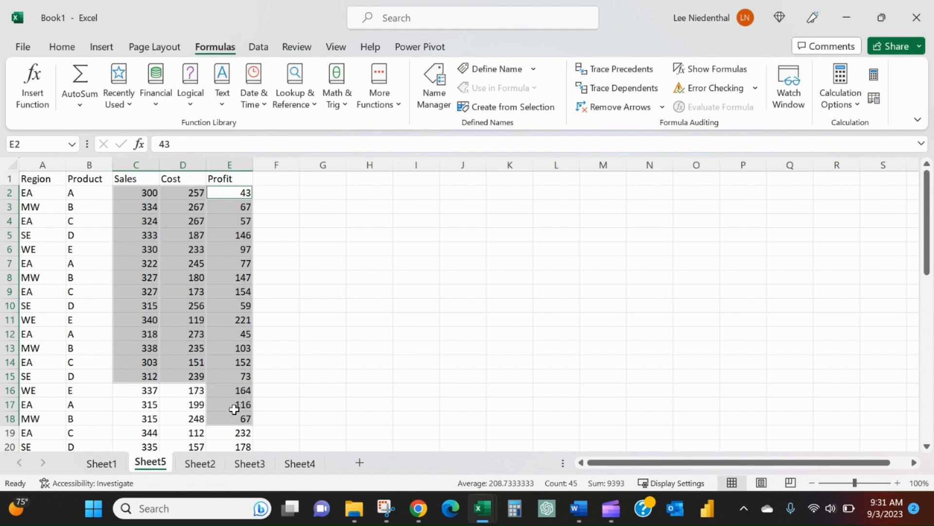
pyautogui.moveTo(236, 419)
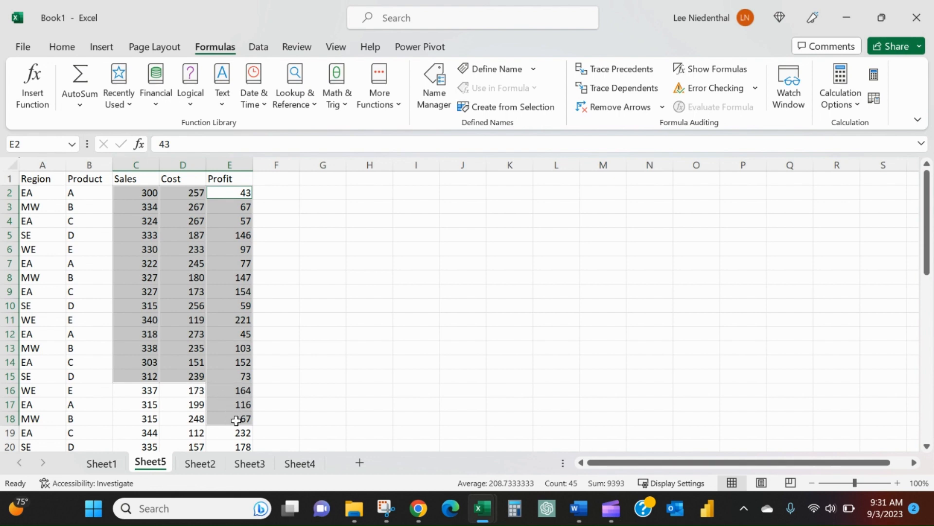
pyautogui.moveTo(216, 317)
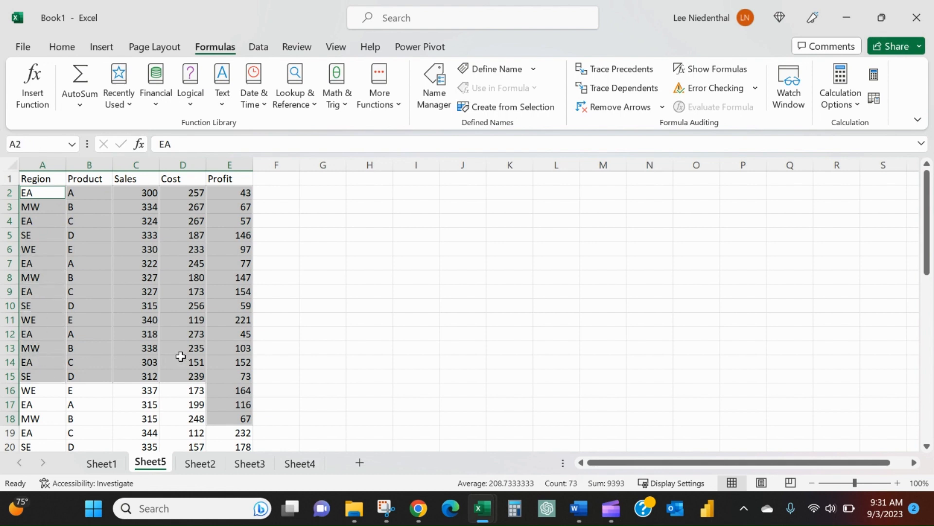
pyautogui.moveTo(87, 193)
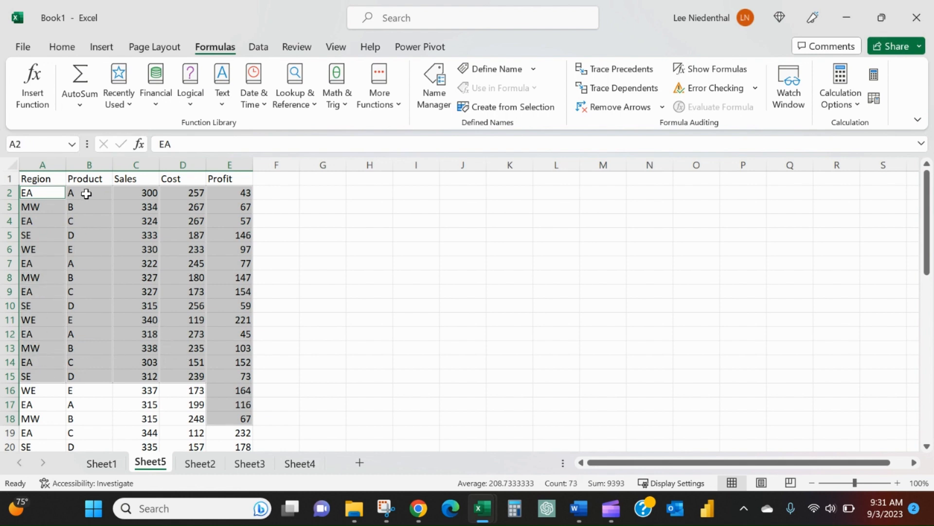
pyautogui.moveTo(76, 199)
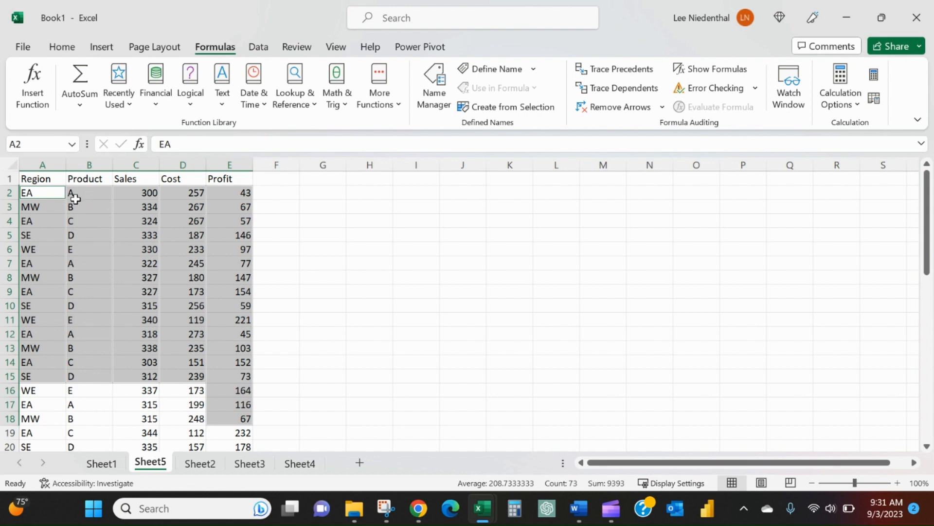
pyautogui.moveTo(39, 208)
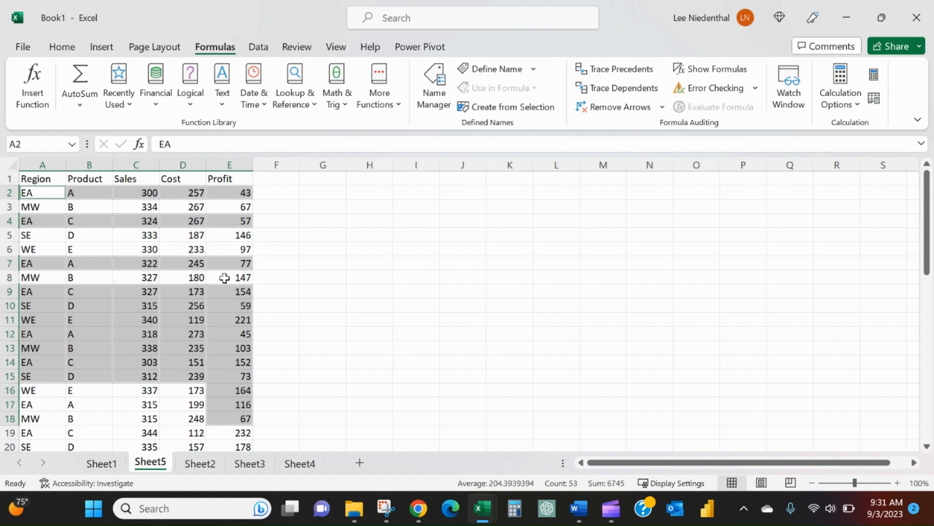
pyautogui.moveTo(38, 308)
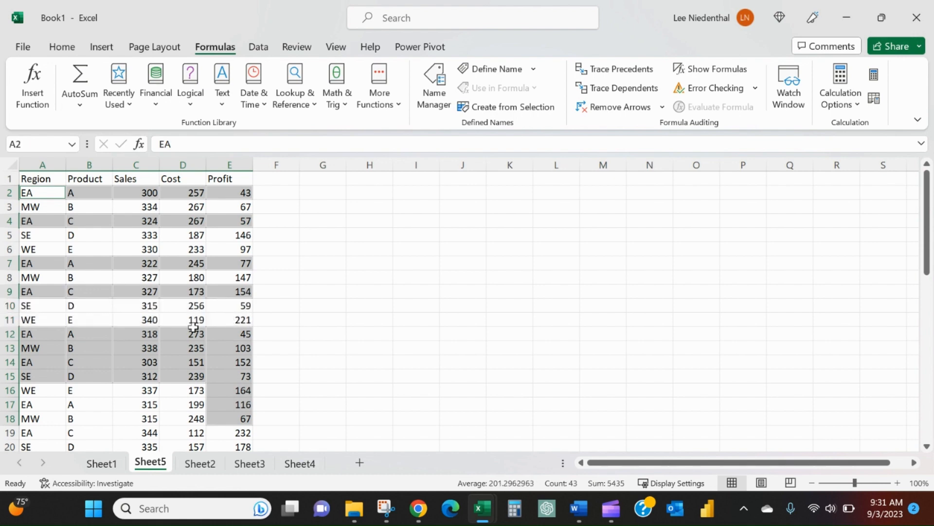
pyautogui.moveTo(36, 349)
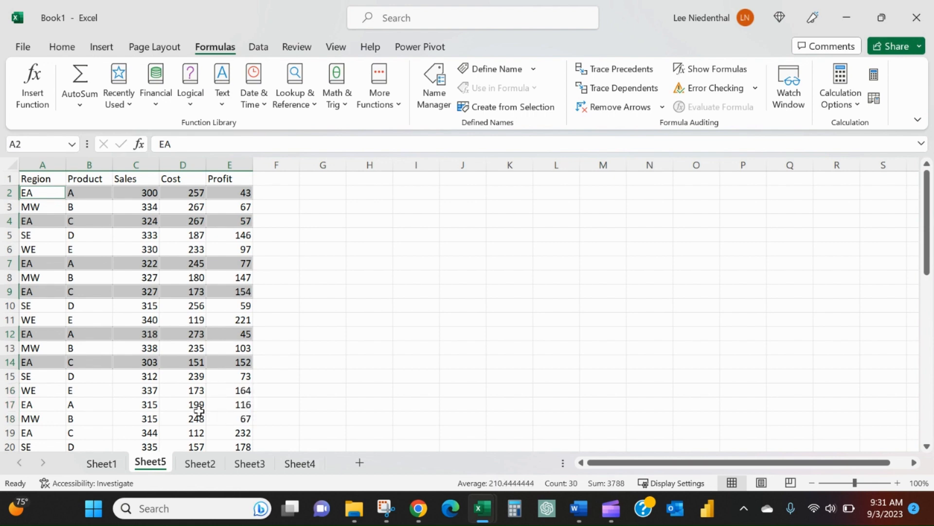
pyautogui.moveTo(76, 366)
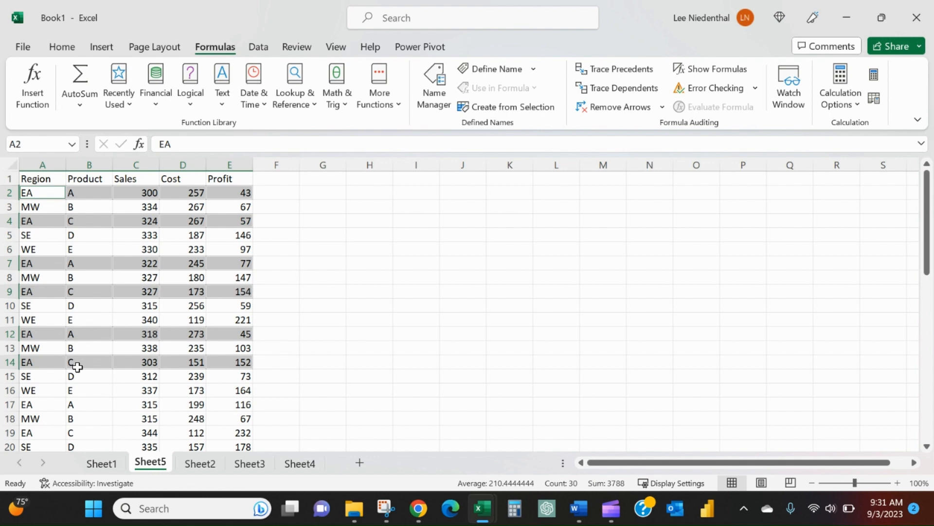
pyautogui.moveTo(76, 57)
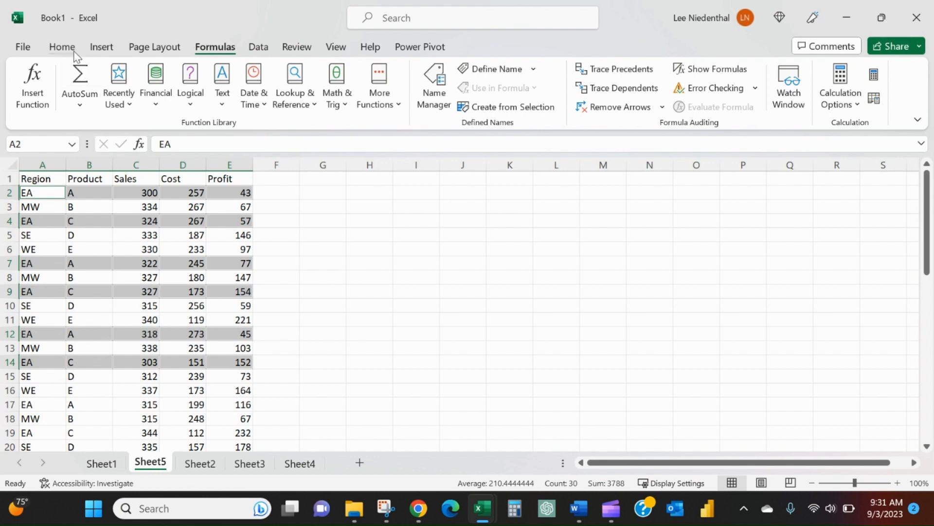
# Step: Apply yellow fill with red text to the selected EA rows
pyautogui.click(61, 47)
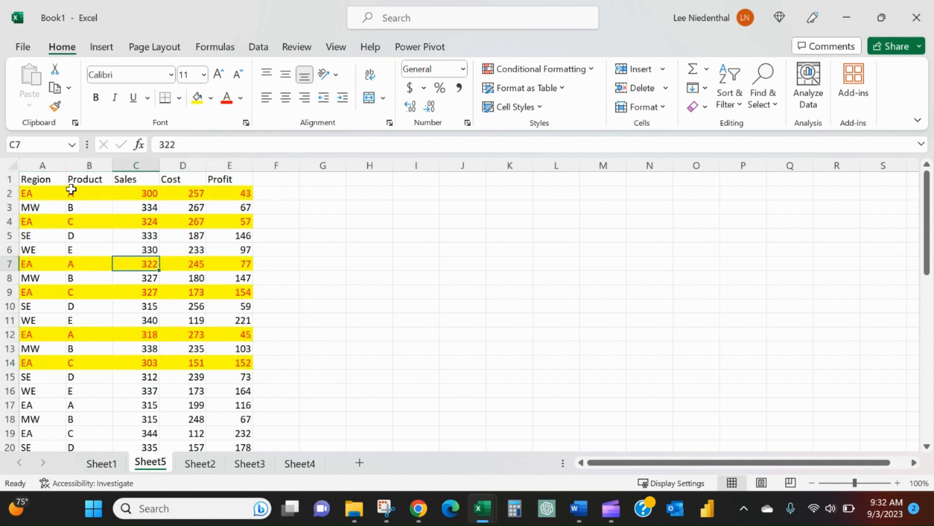
pyautogui.click(258, 47)
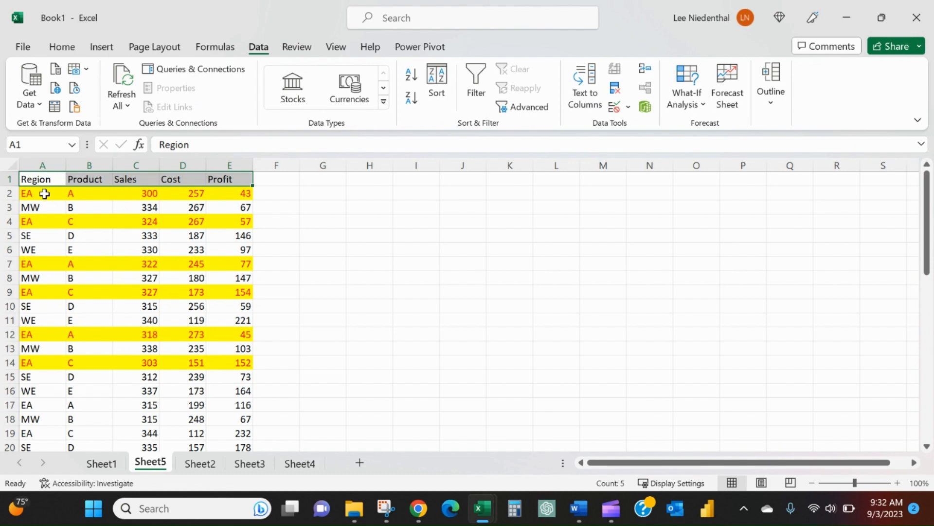
# Step: Filter Region to EA and give all 20 visible EA records yellow fill with red text
pyautogui.click(476, 83)
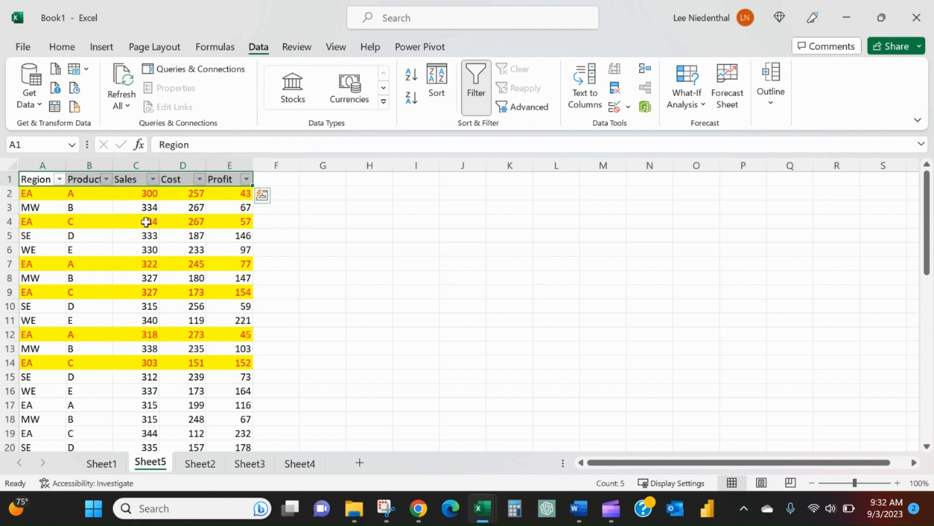
pyautogui.click(58, 179)
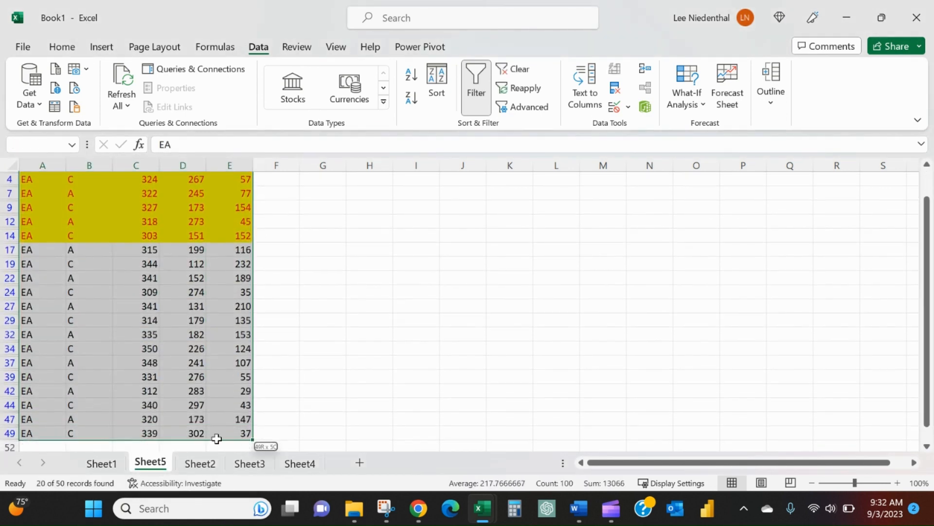
pyautogui.click(61, 47)
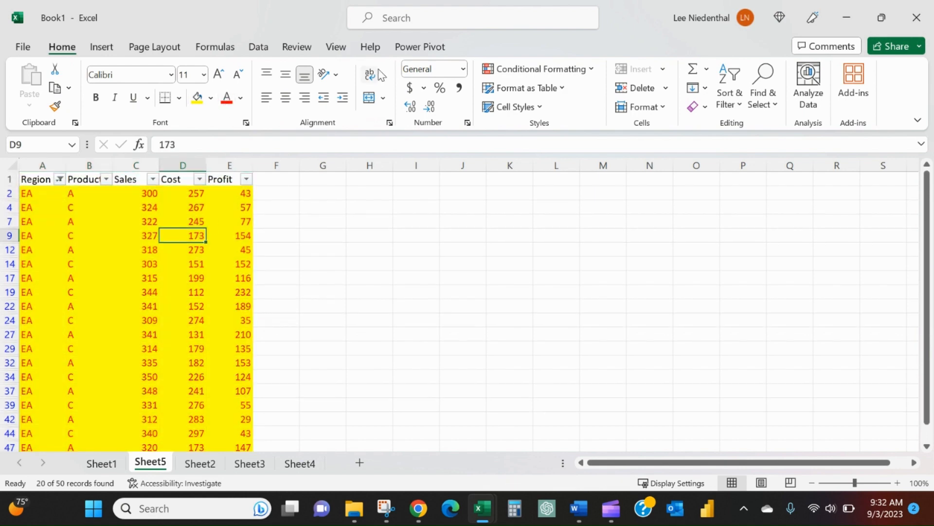
pyautogui.click(258, 47)
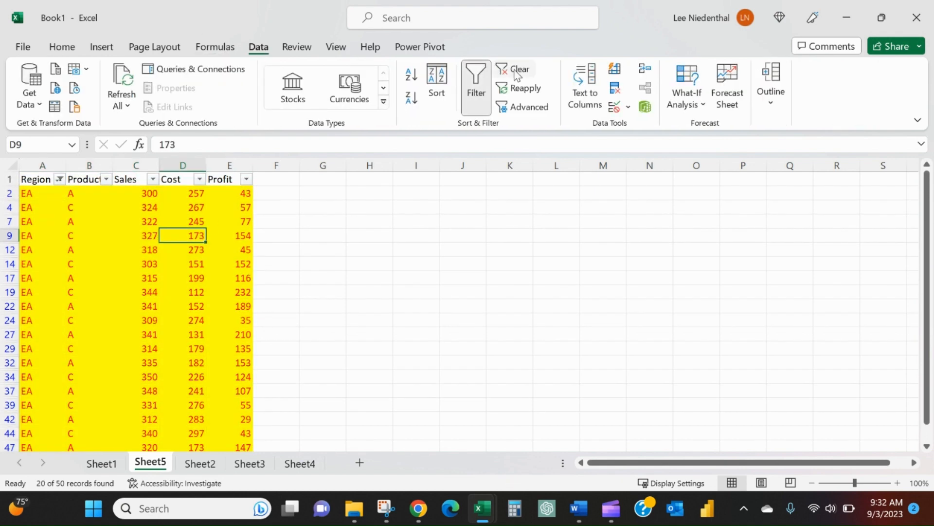
# Step: Clear the filter so all regions show again and check row 7's formatting
pyautogui.click(519, 69)
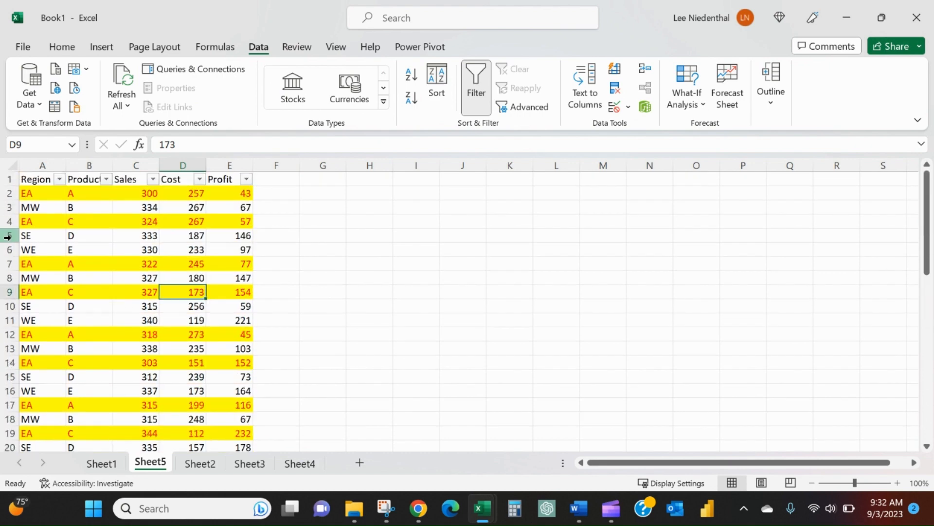
pyautogui.click(26, 263)
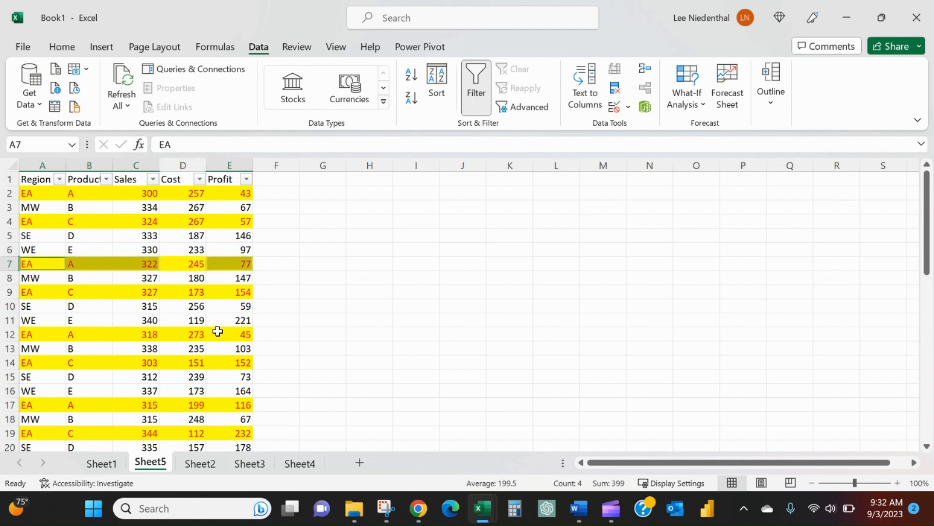
pyautogui.moveTo(217, 329)
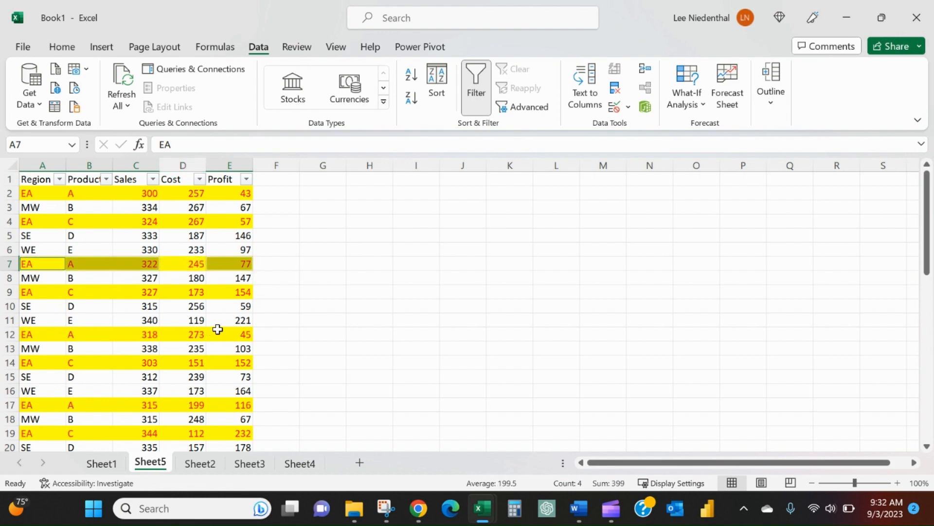